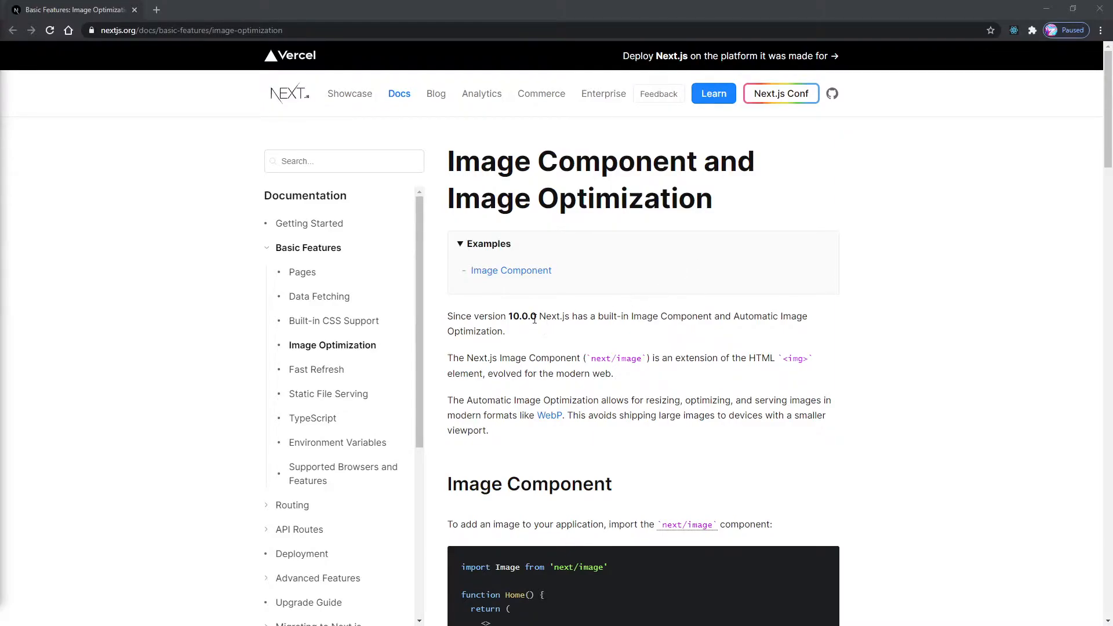
Begin an <img src="/nature.jpg"> element in the Home fragment, previewing nature.jpg briefly
double_click(521, 316)
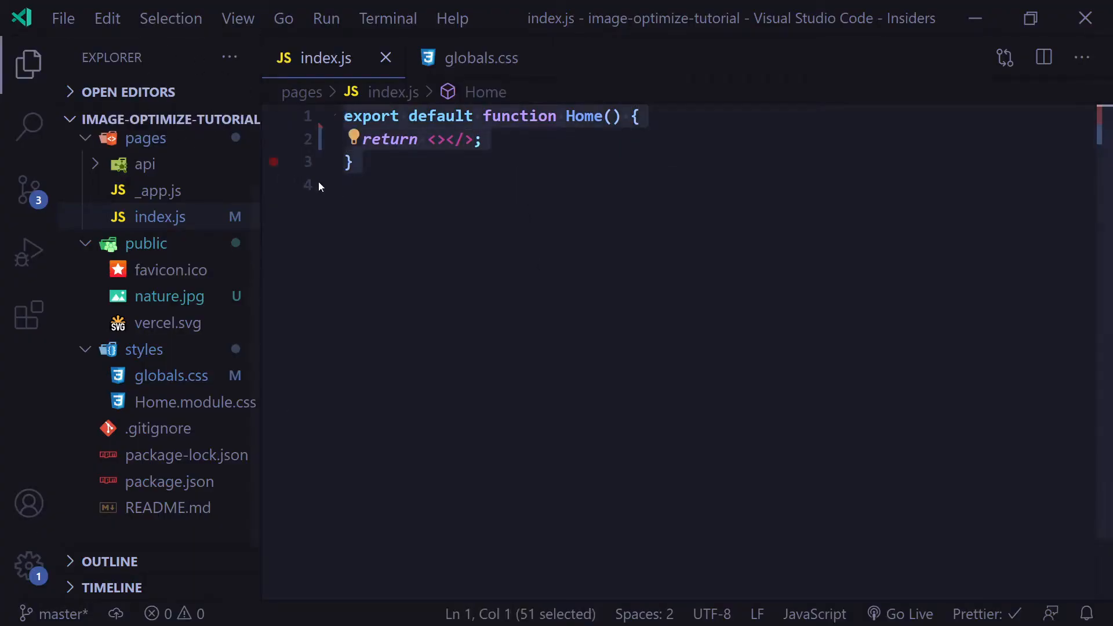
key("Enter")
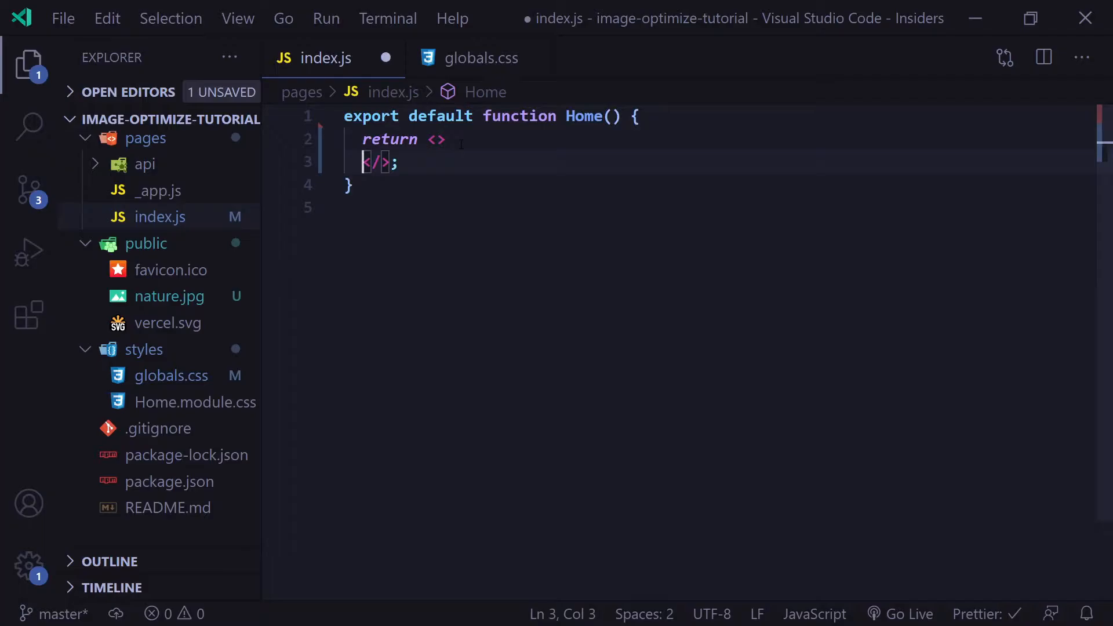
type("<img src>")
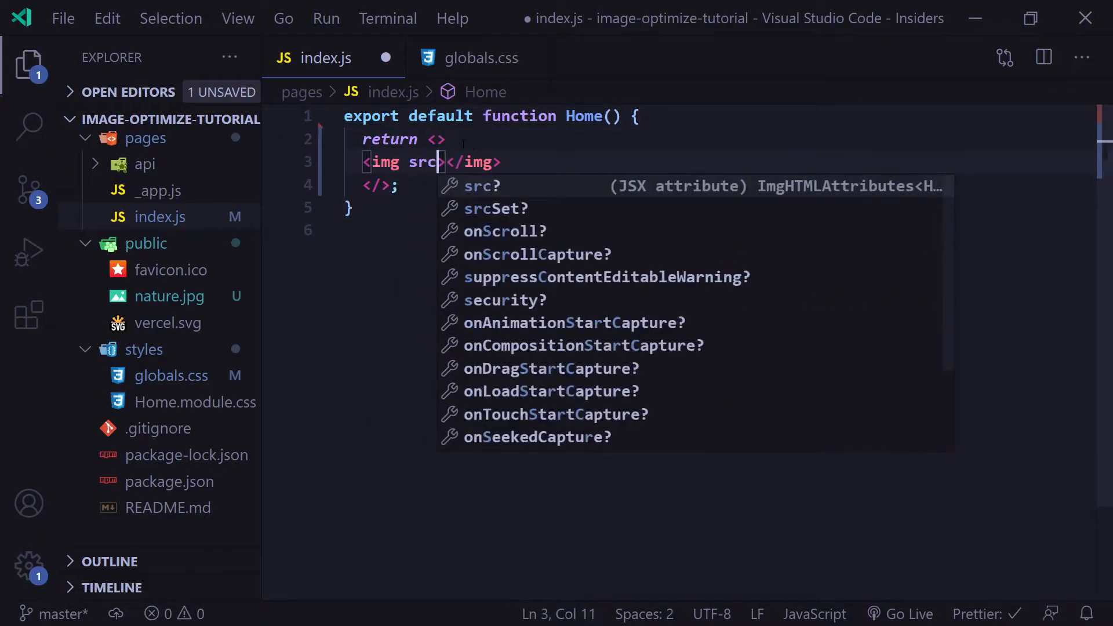
type("=\"/nature\"")
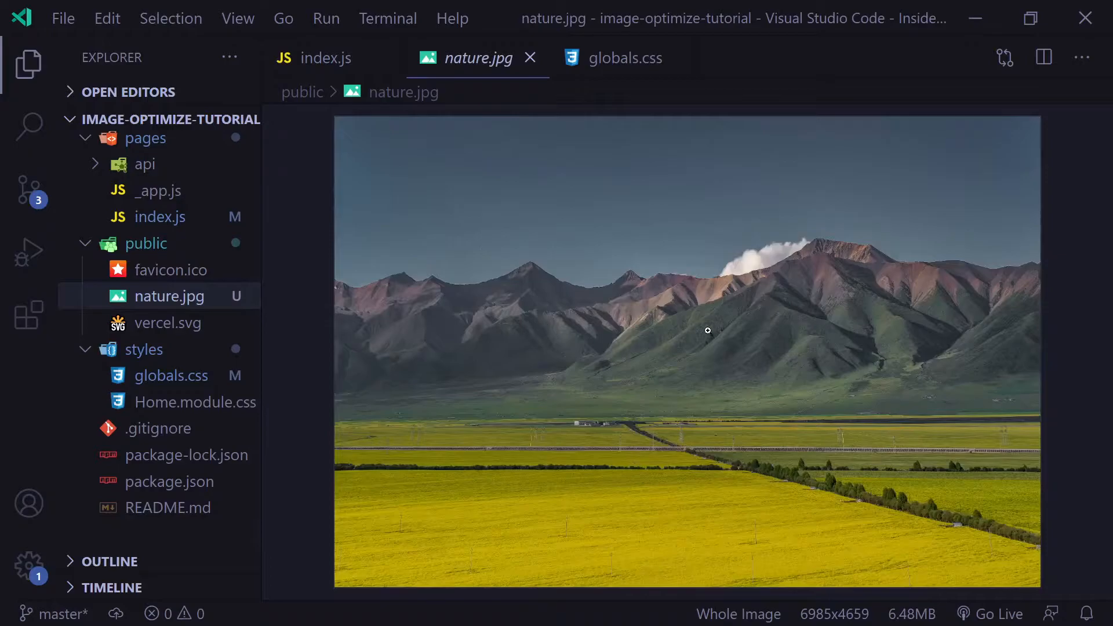
left_click(325, 58)
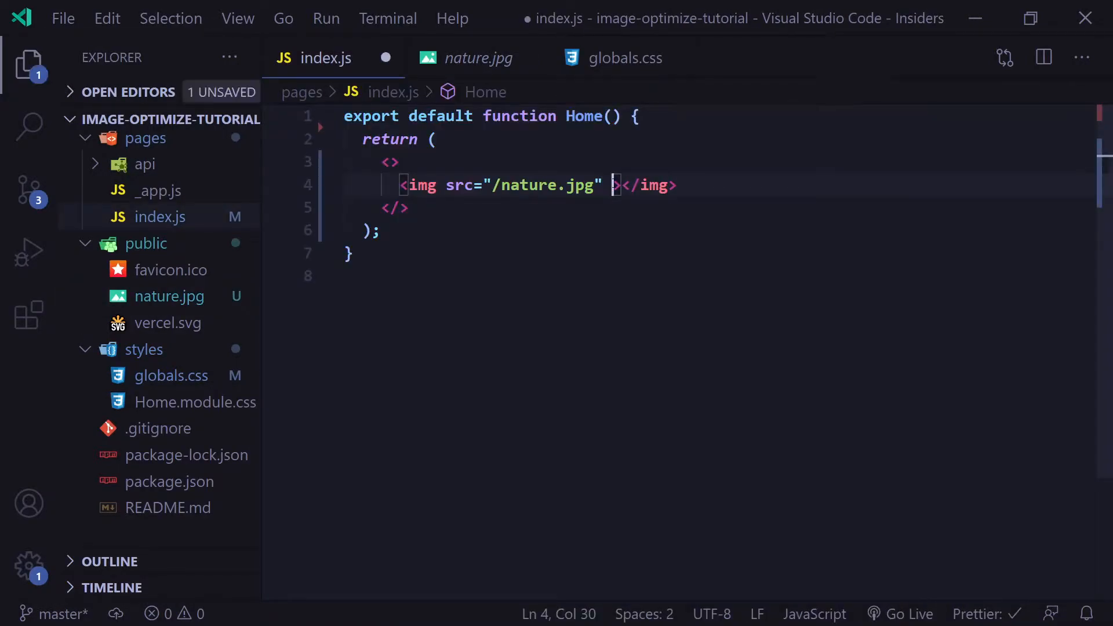
Give the img width="190", height="120" and start its alt attribute
type("width=")
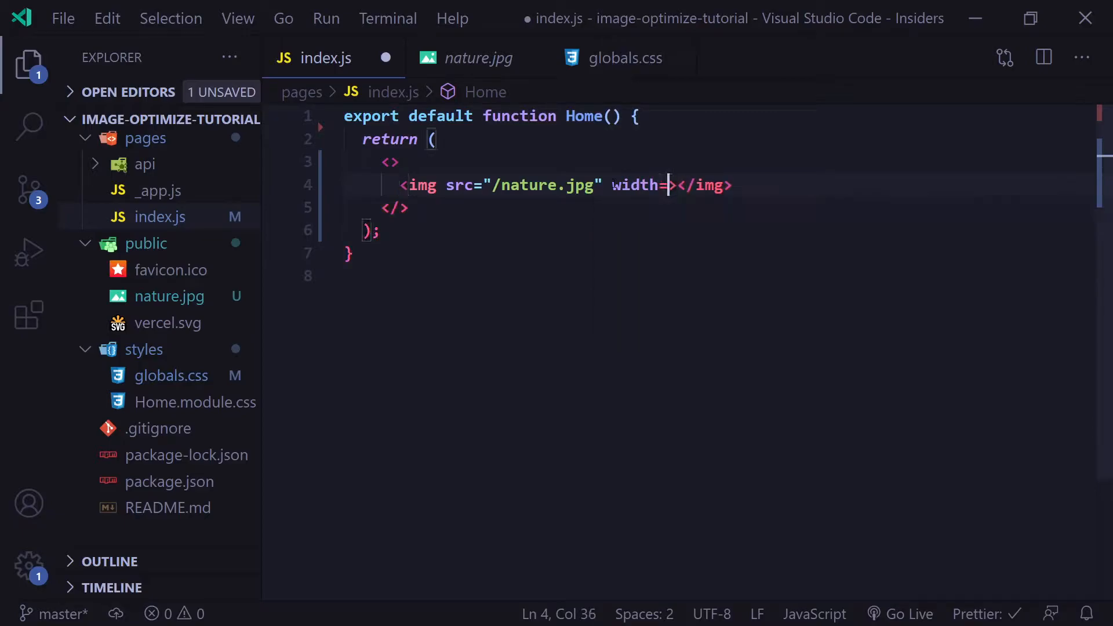
type("\"190\"")
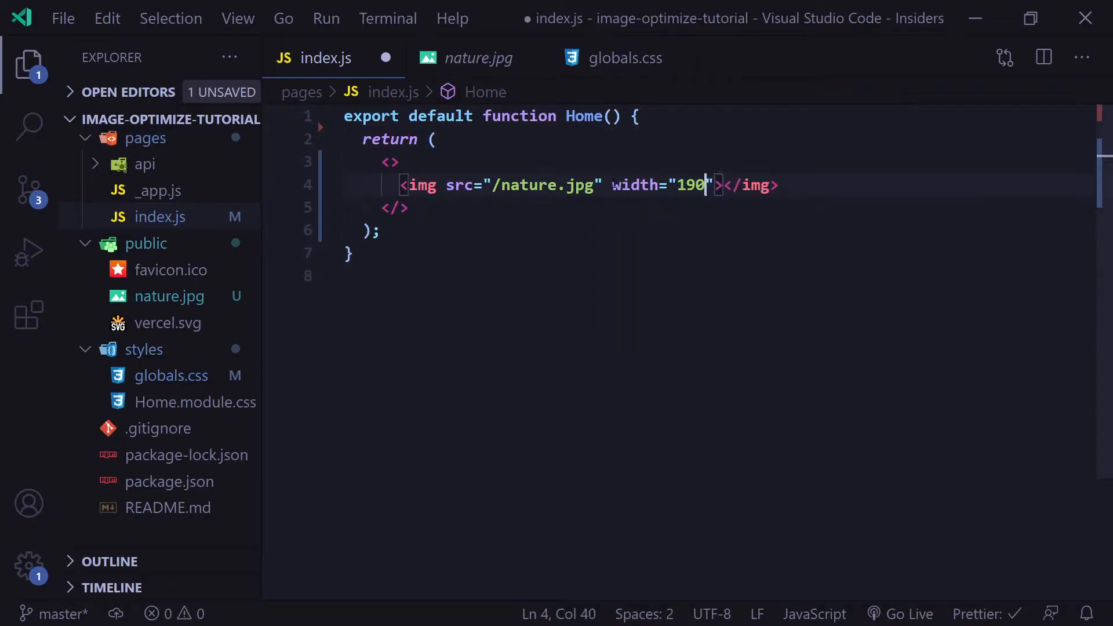
type("height=\"120\"")
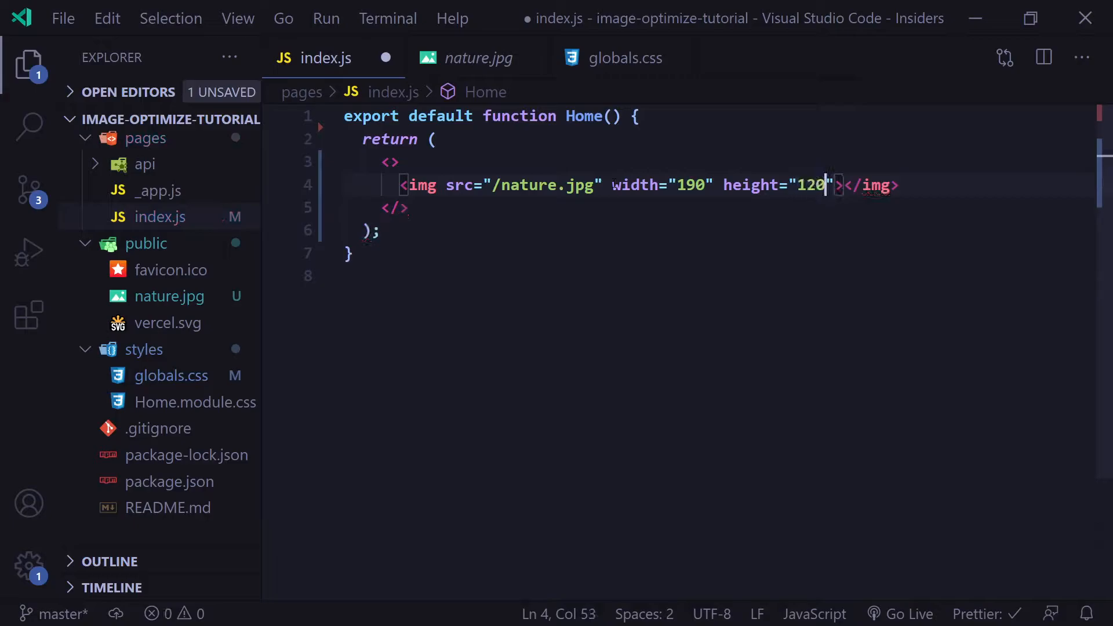
type("alt=")
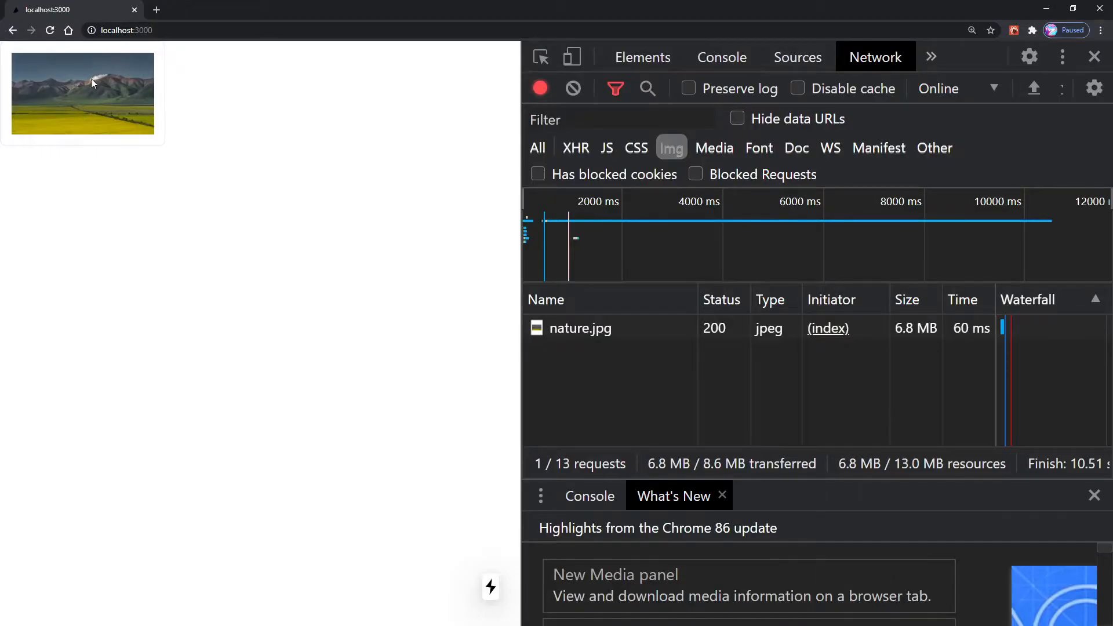
mouse_move(124, 100)
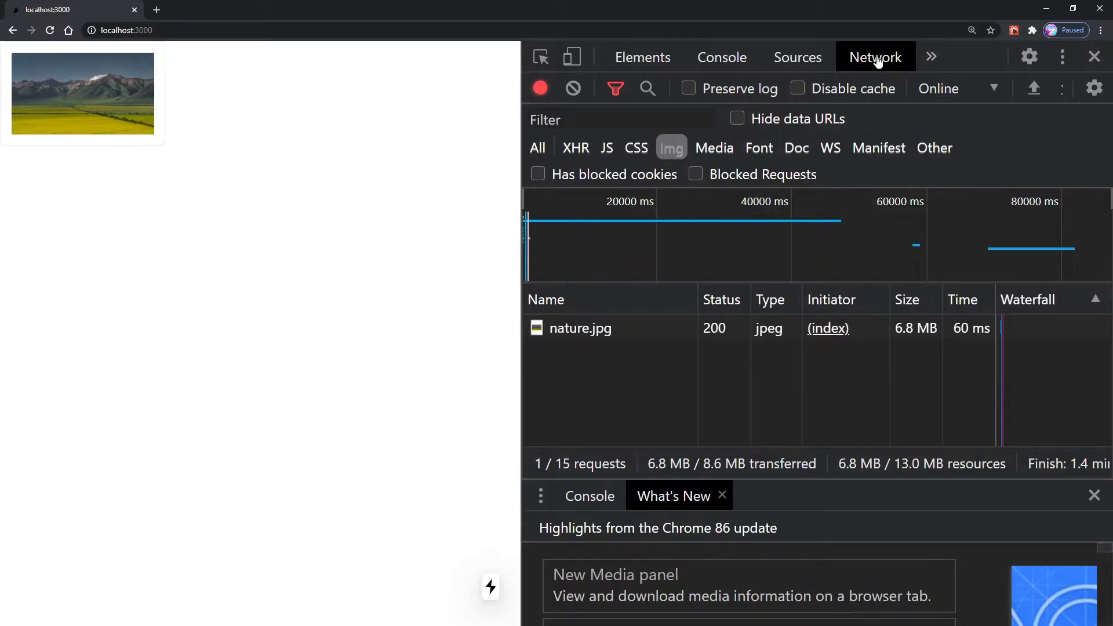
mouse_move(579, 328)
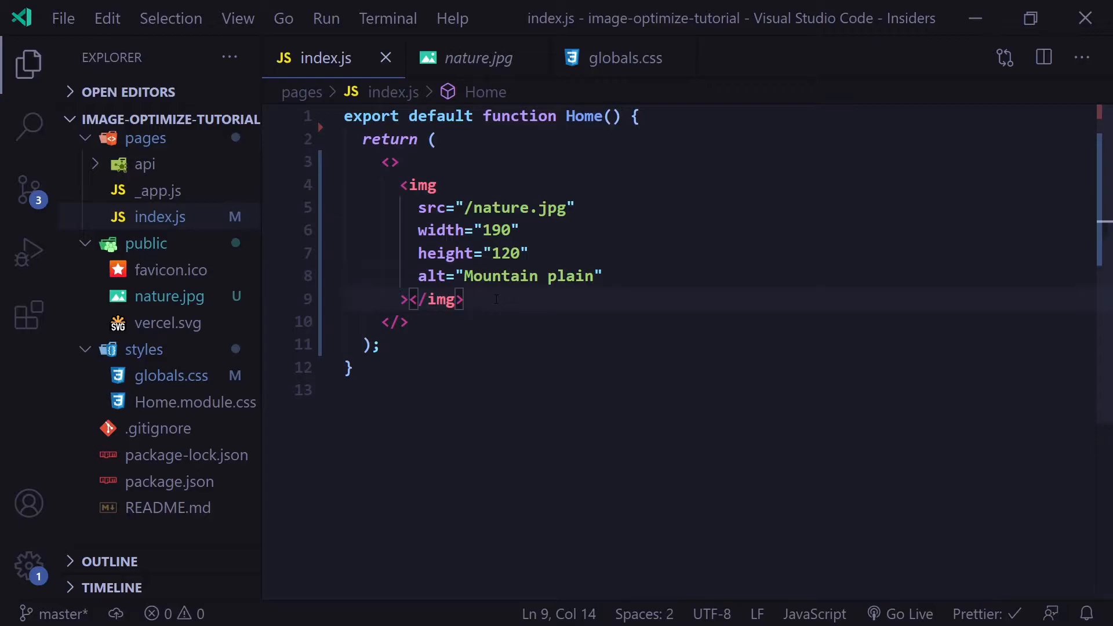
Import Image from next/image and begin an <Image src="/nature.jpg"> below the img
type("im")
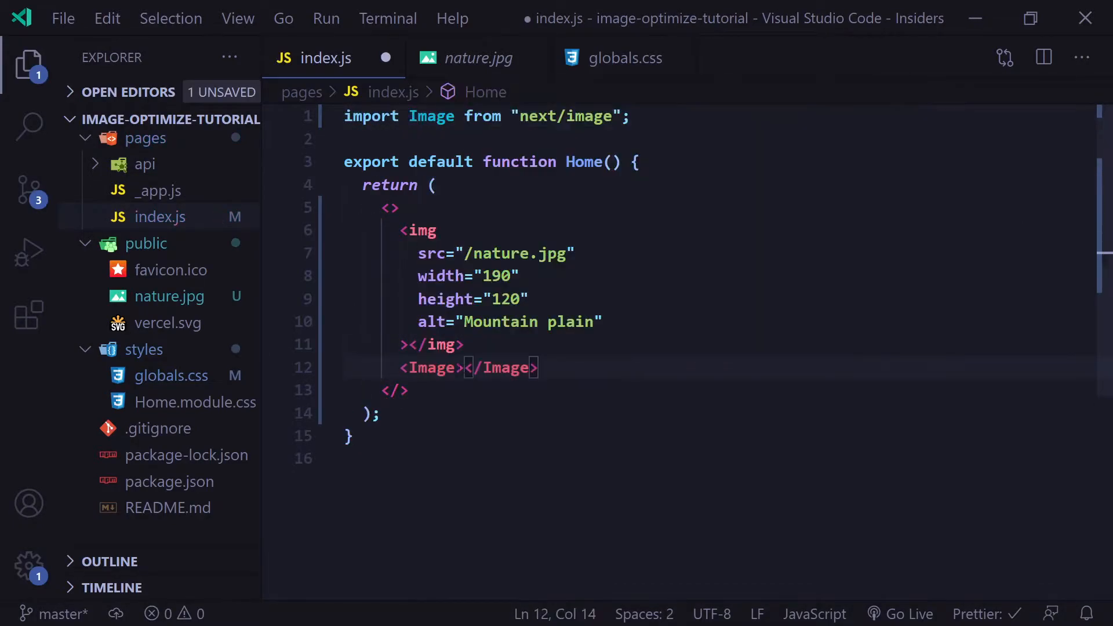
type("src=")
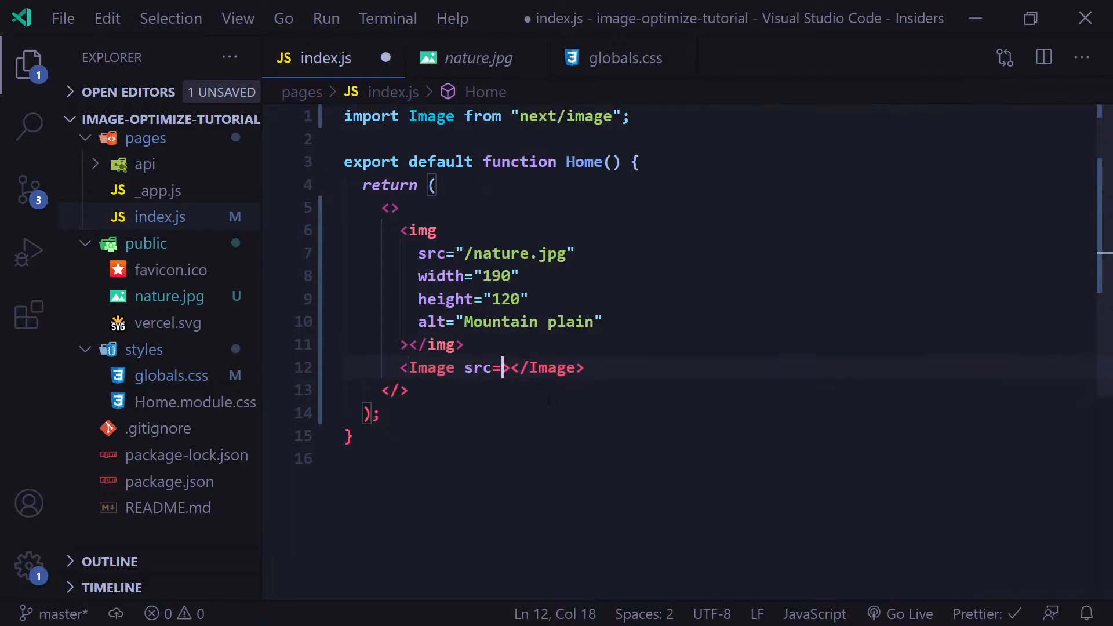
type("\"/nature.")
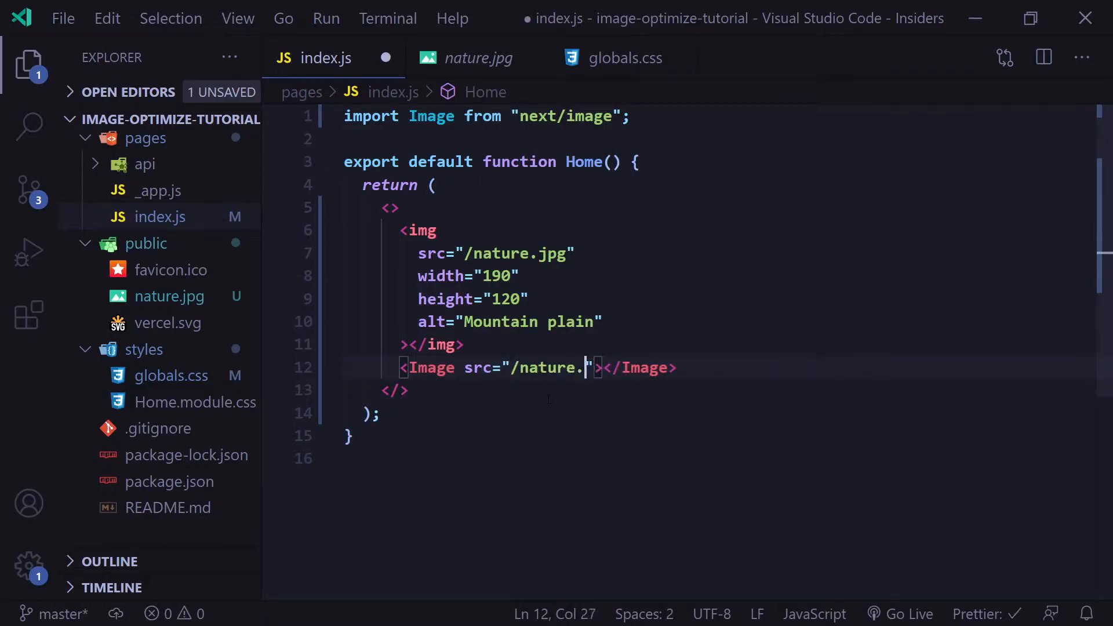
Give the Image width="190", height="120" and alt="Mounta…"
type("jpg\" width=\"190")
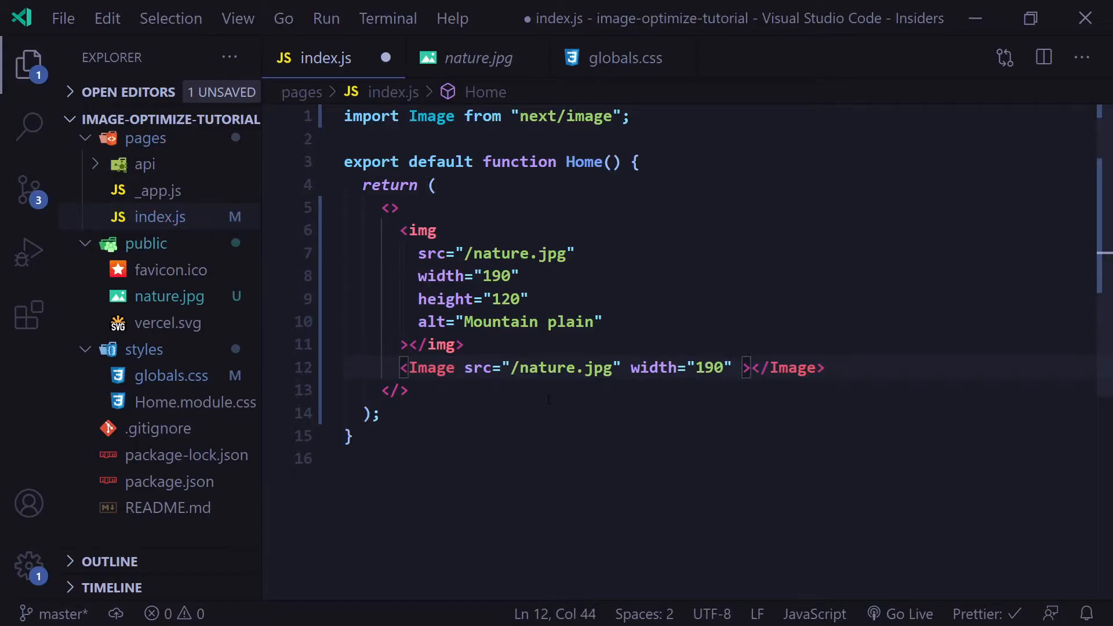
type("height=\"120\"")
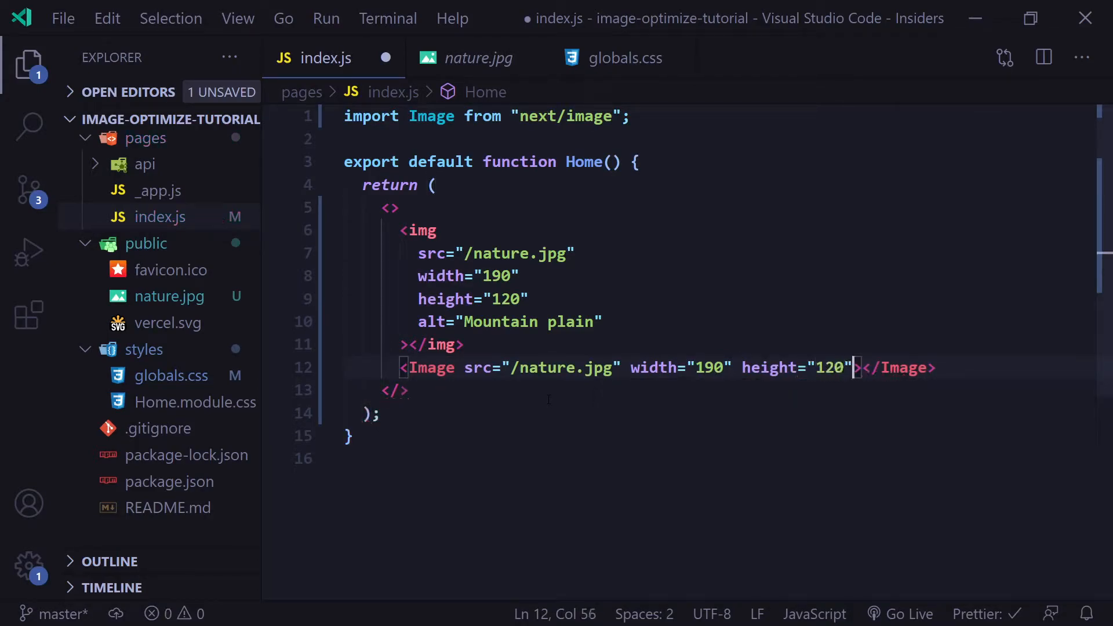
type("alt=\"Mounta")
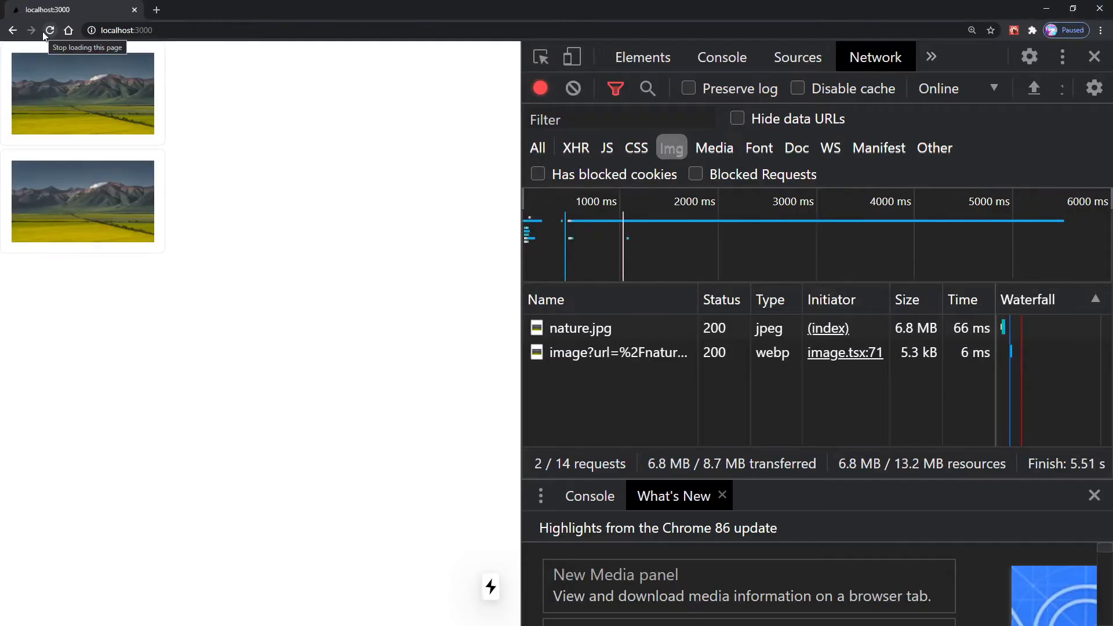
mouse_move(580, 328)
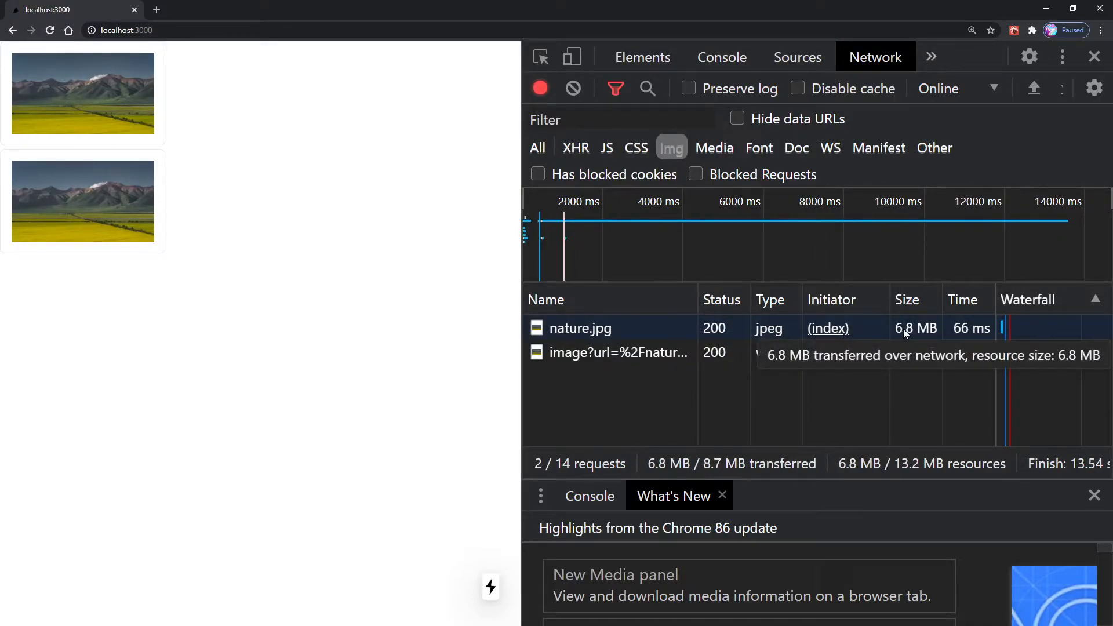
mouse_move(619, 352)
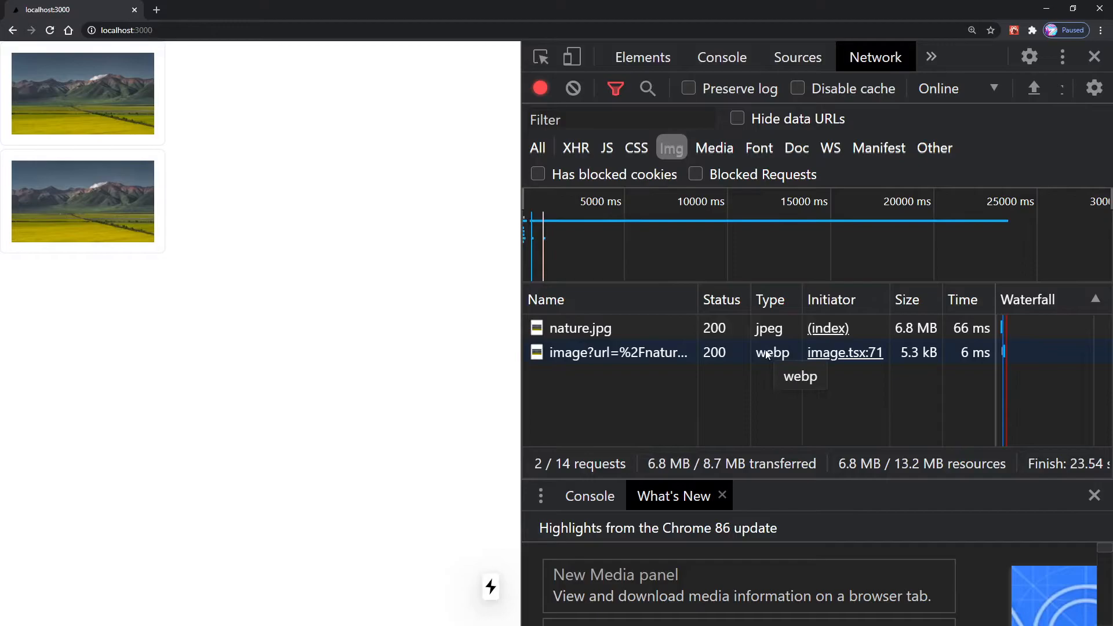
mouse_move(918, 352)
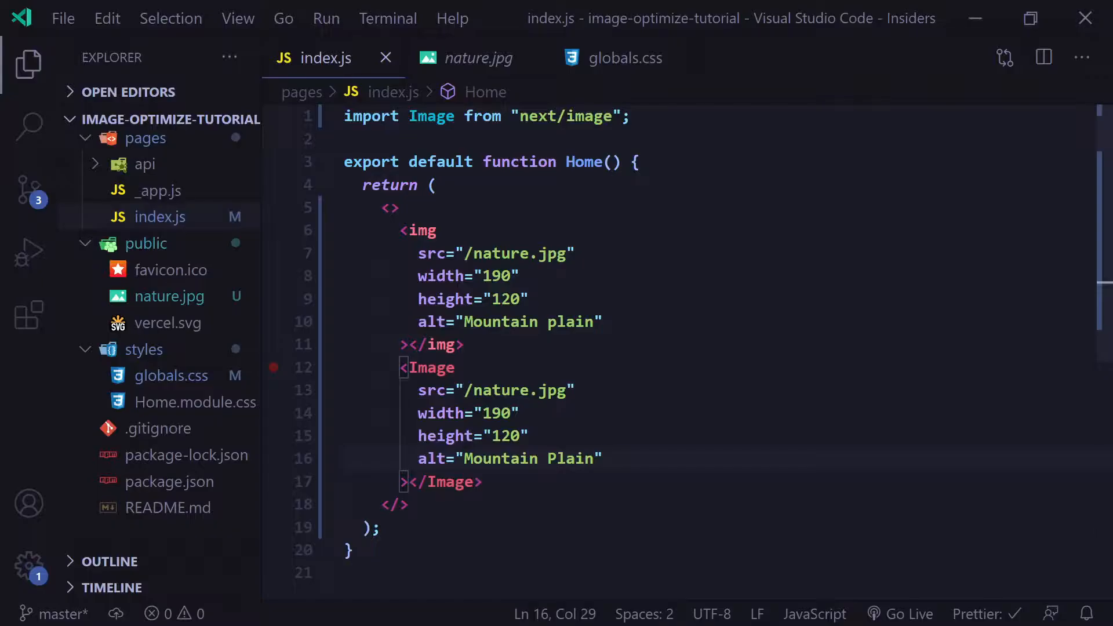
Add the unsized prop to the Image component after its width and height
left_click_drag(400, 368, 482, 482)
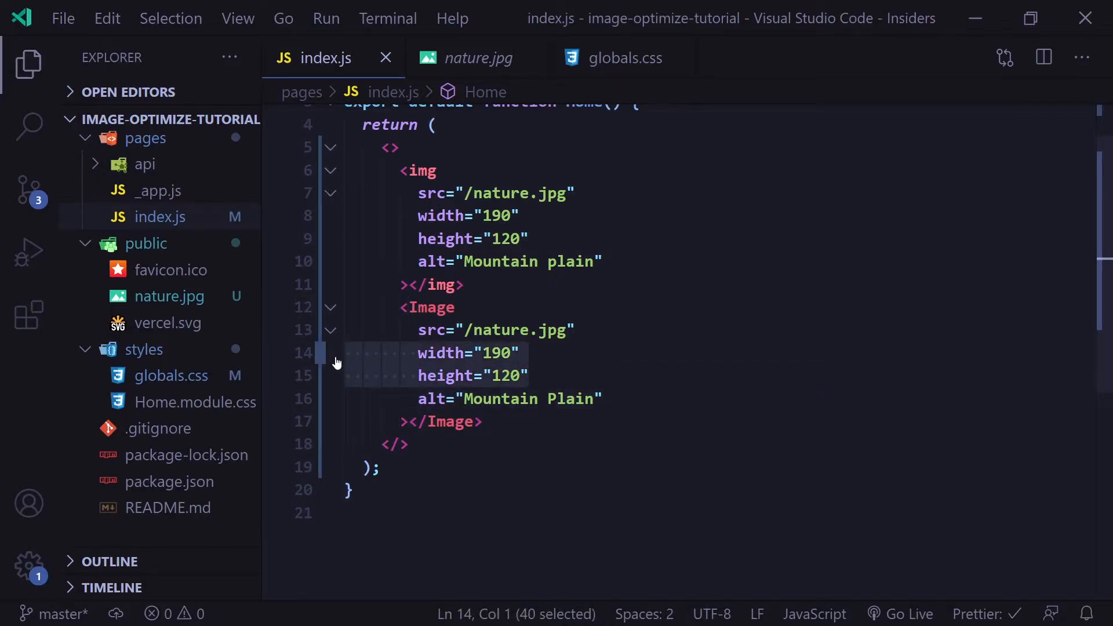
key("enter")
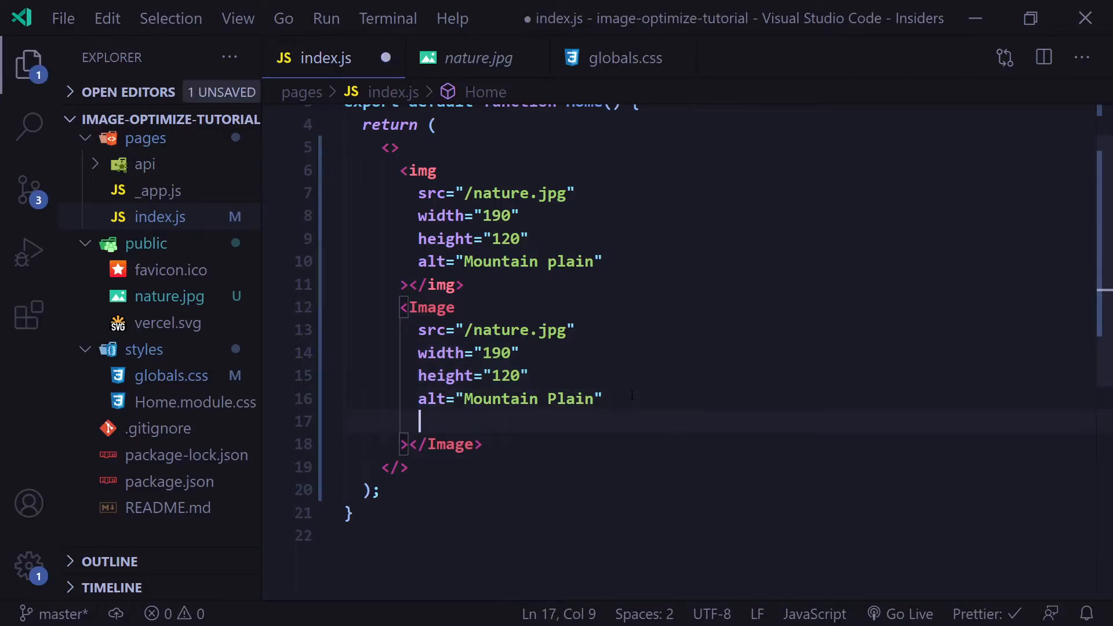
type("unsized")
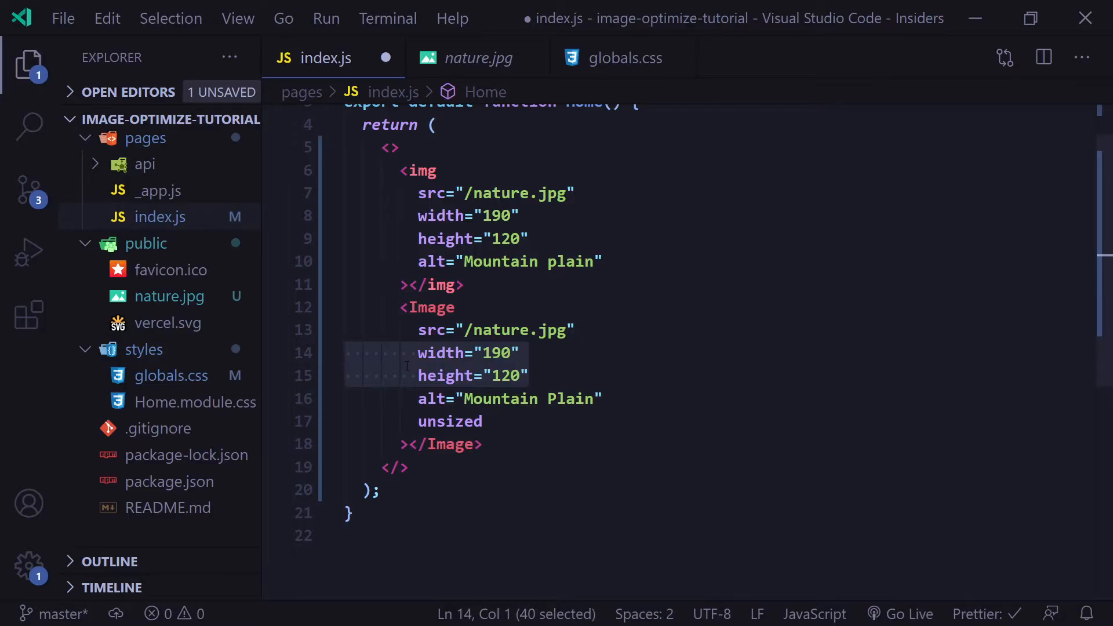
Add the priority prop to the Image component
type("priority")
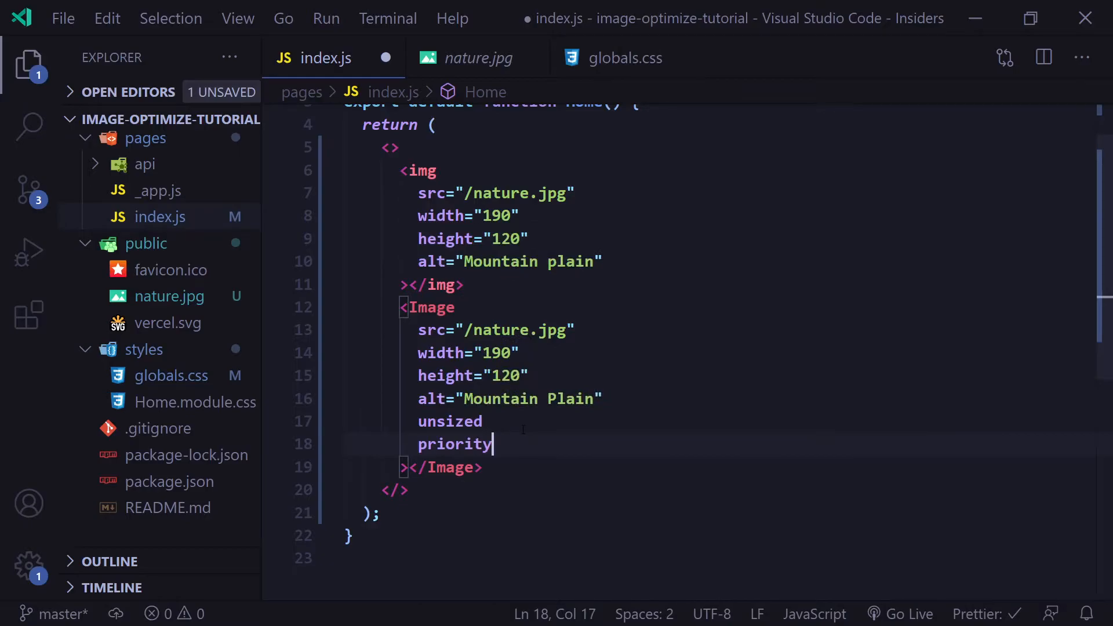
double_click(454, 444)
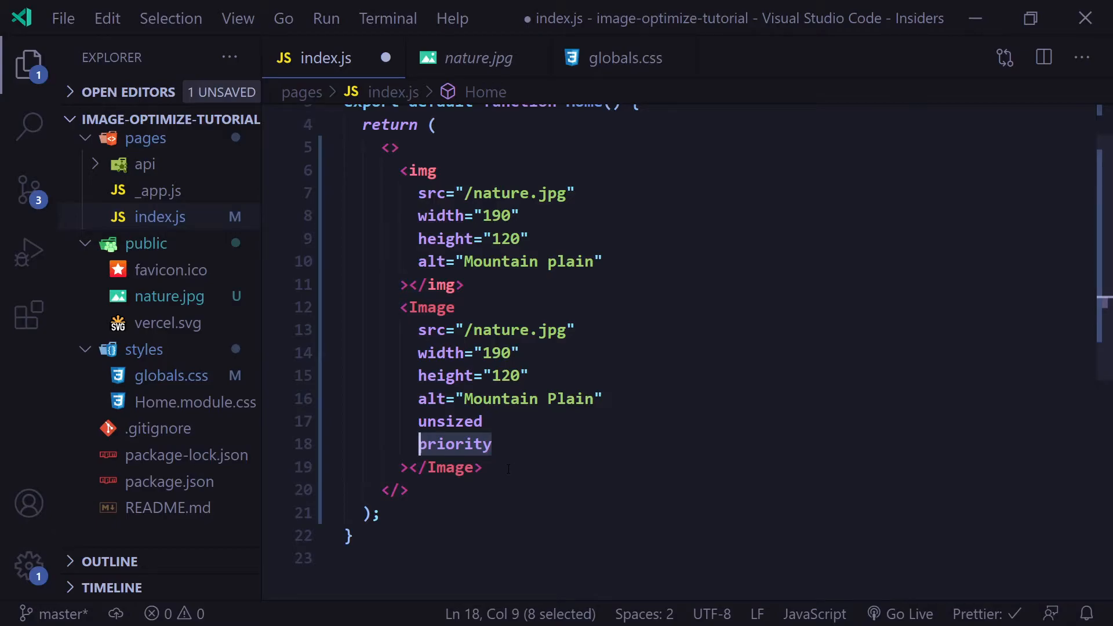
left_click(451, 420)
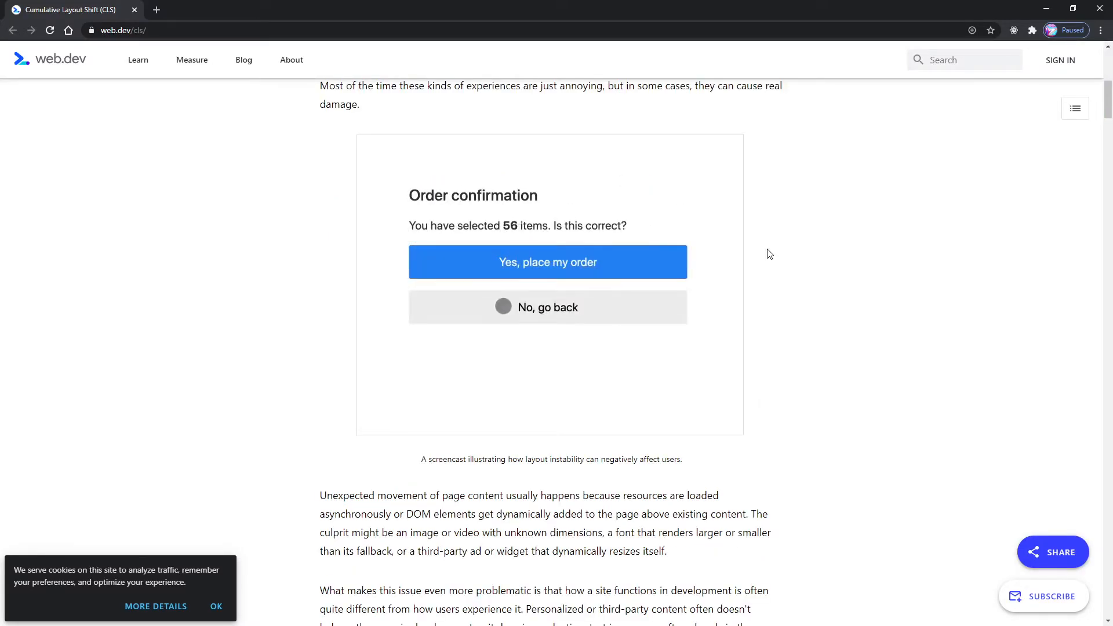
left_click(547, 262)
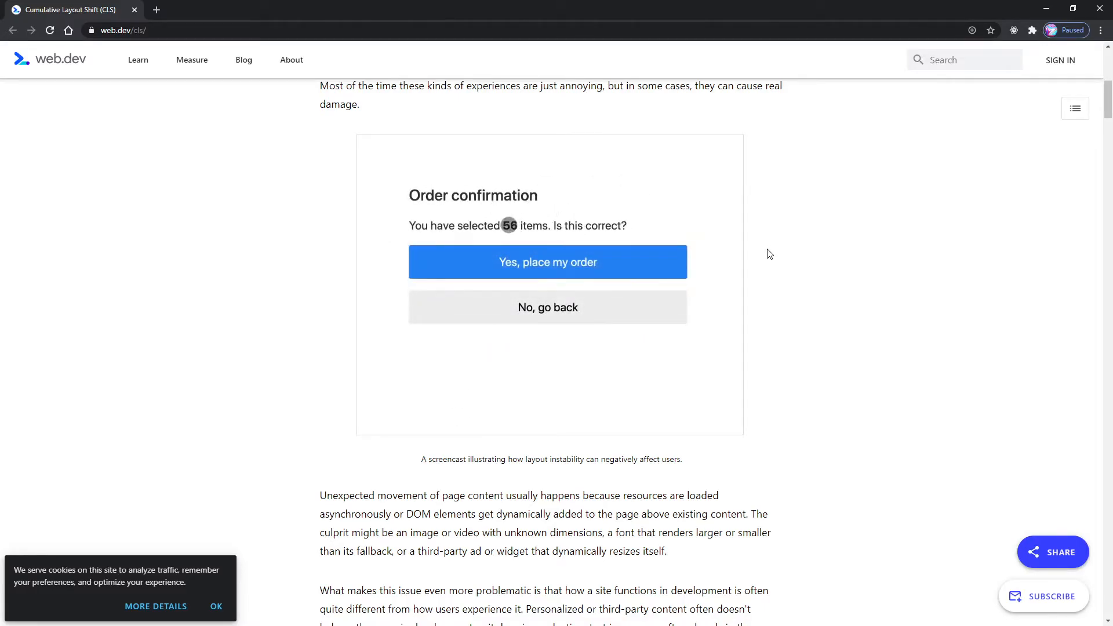
left_click(547, 262)
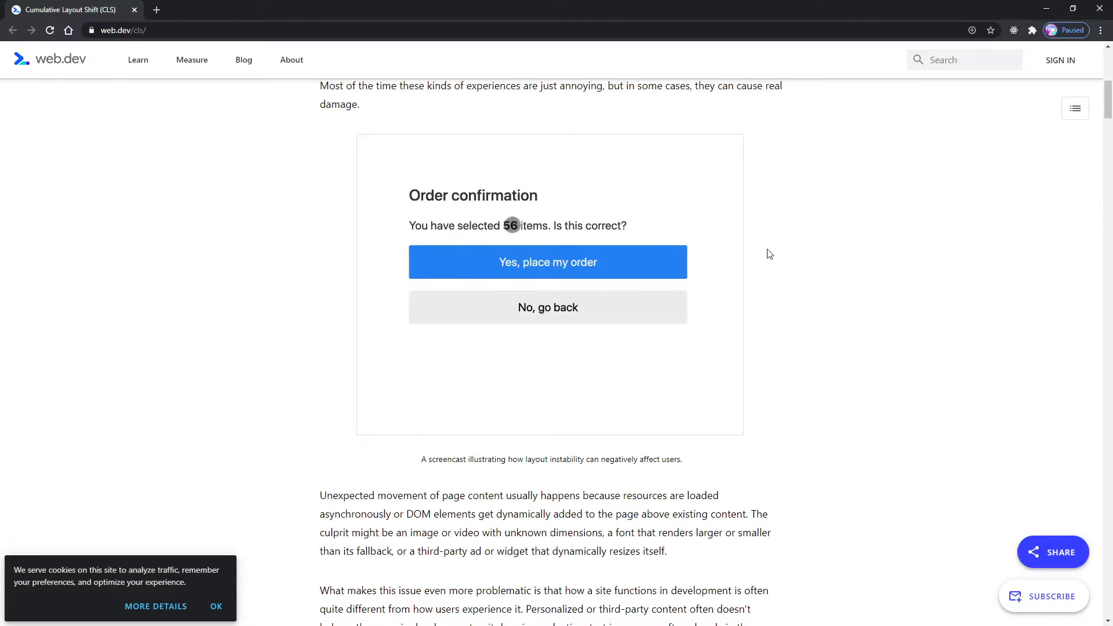
left_click(547, 262)
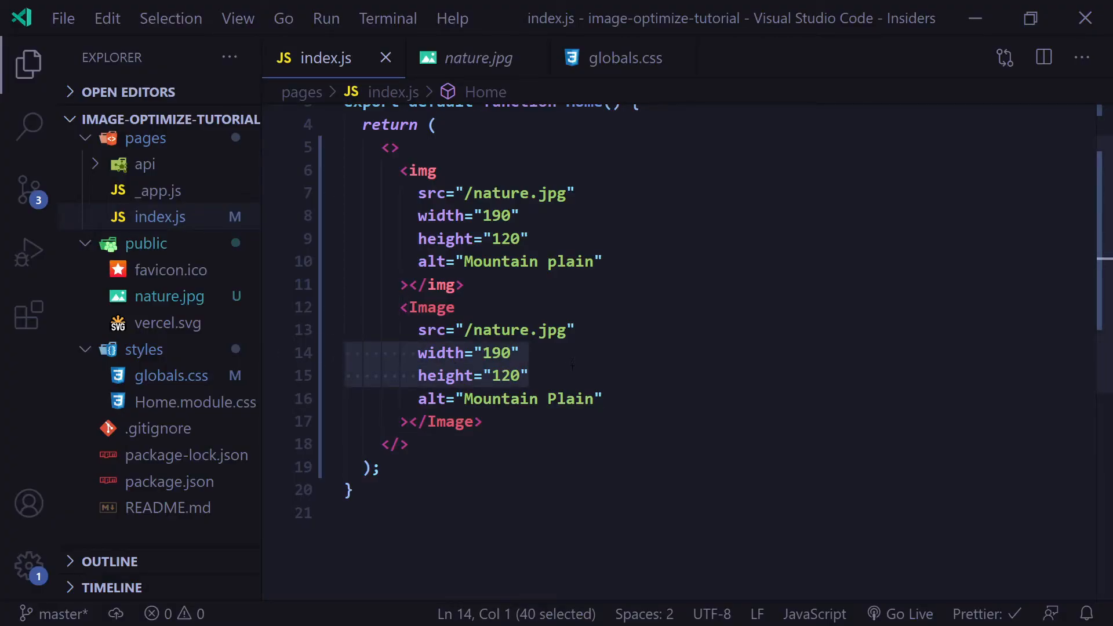
left_click(529, 375)
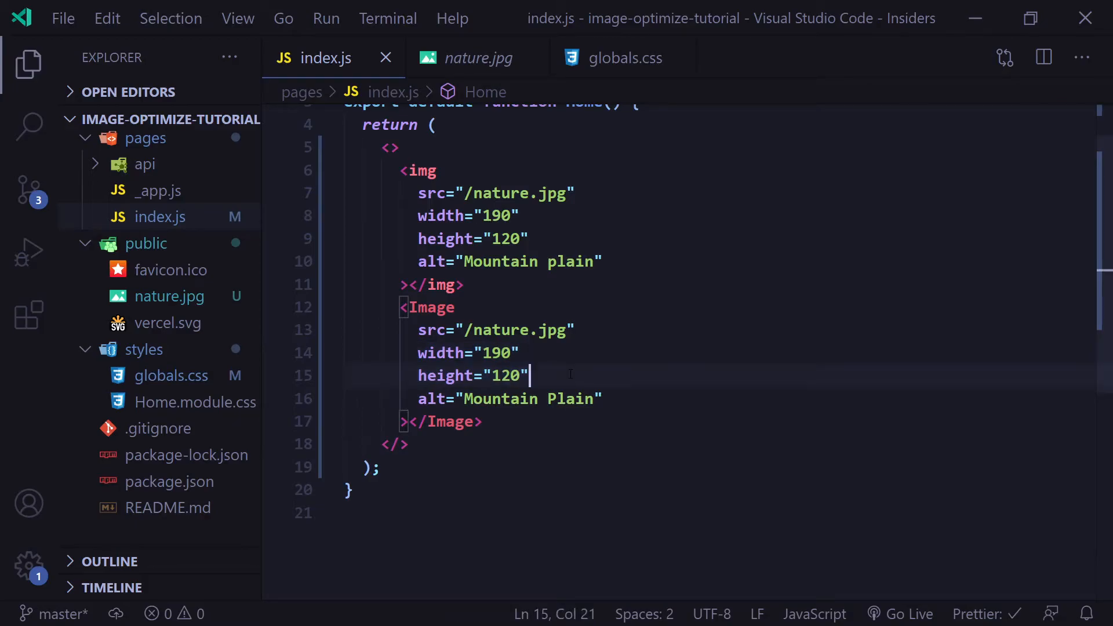
type("quality={")
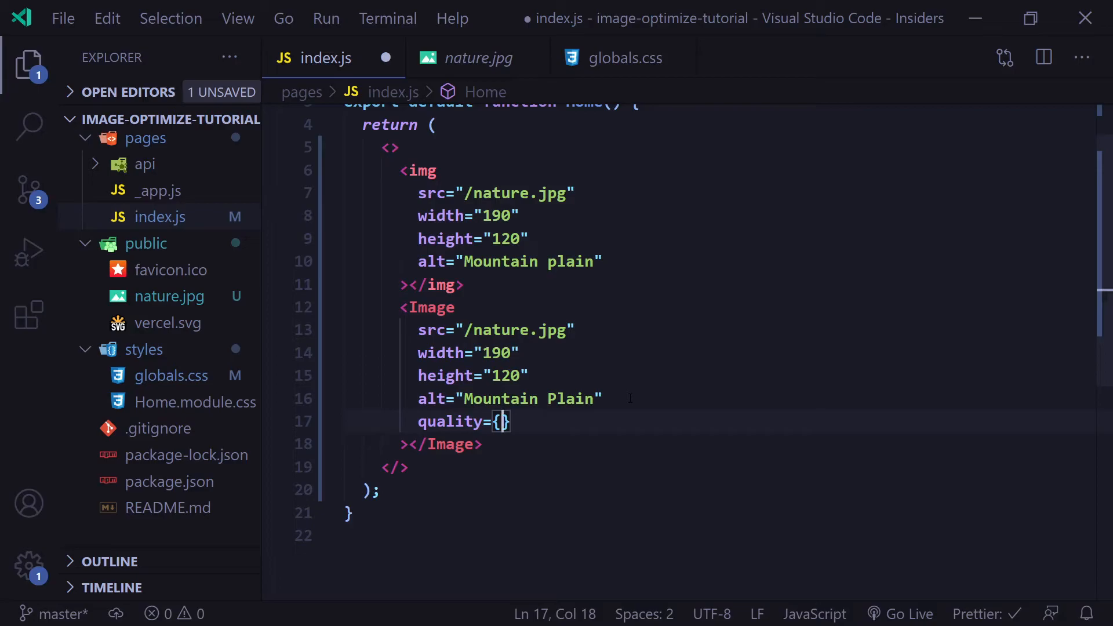
type("1")
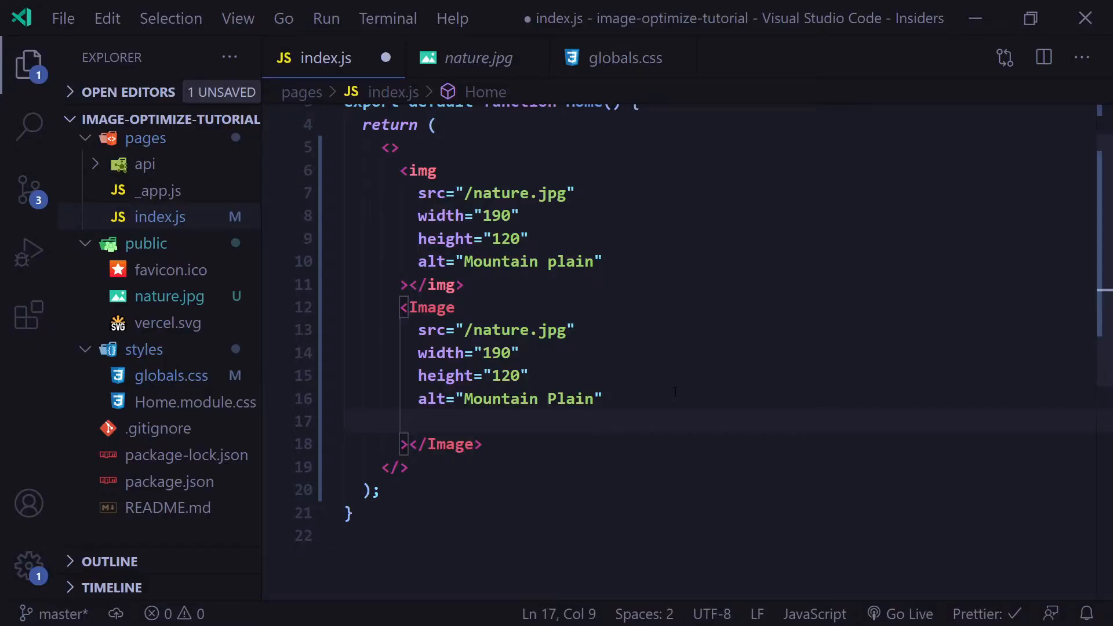
Try a loading="lazy" prop on the Image, then remove that line
type("loading")
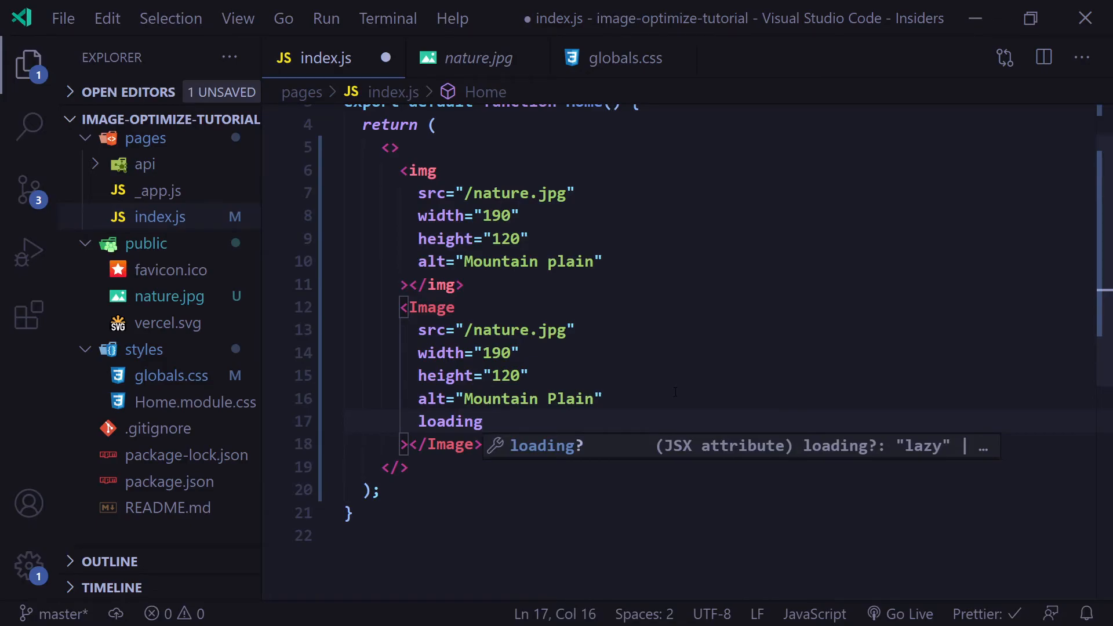
type("=\"lazy\"")
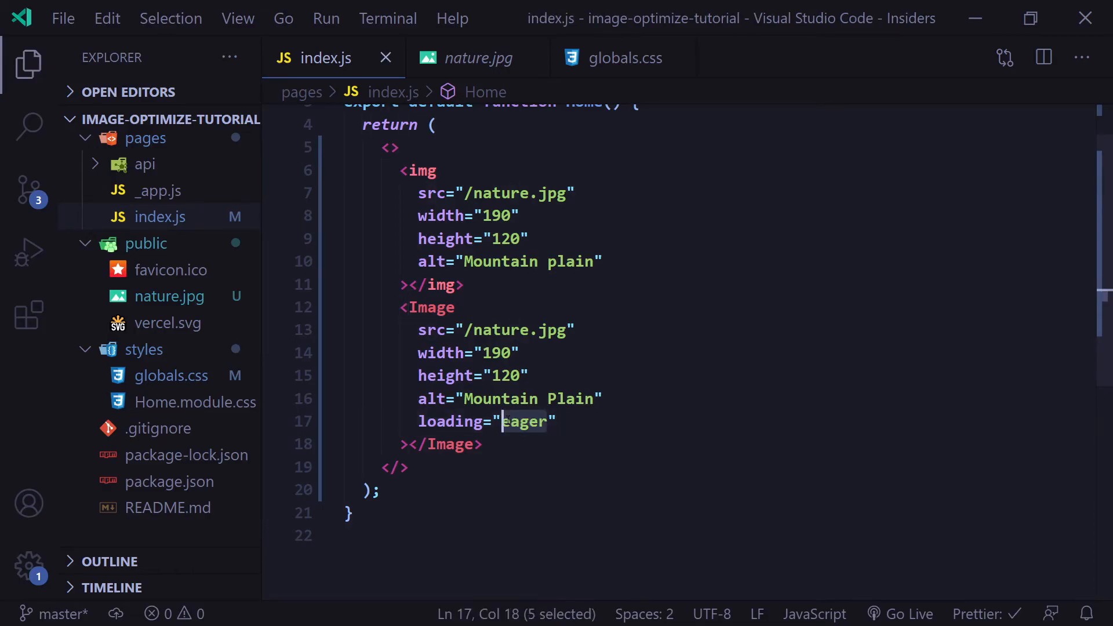
type("lazy")
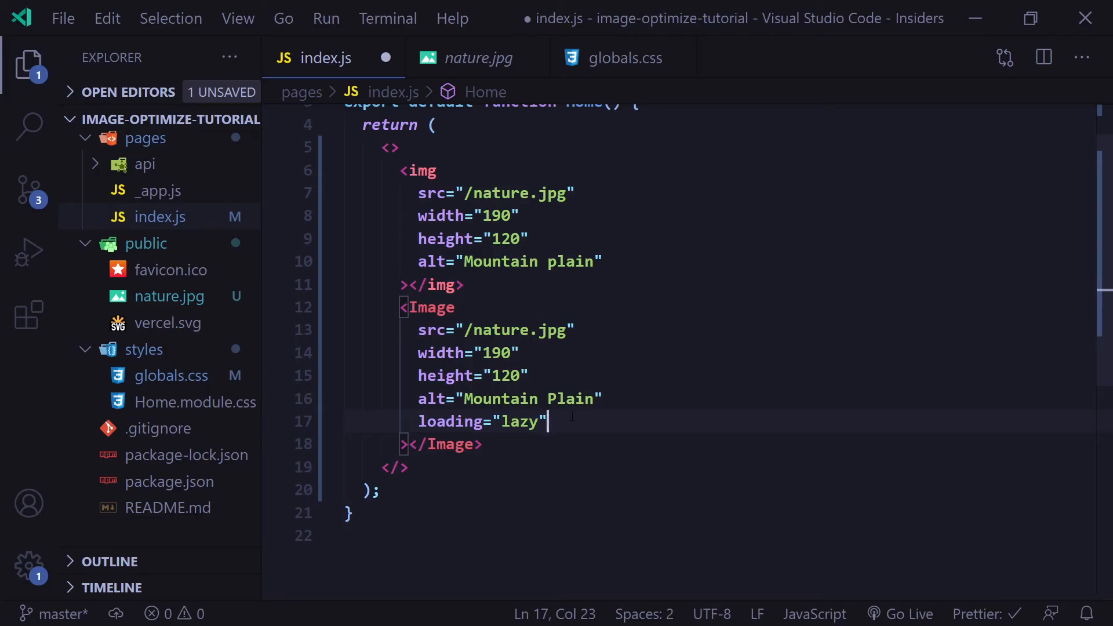
key("Ctrl+Shift+K")
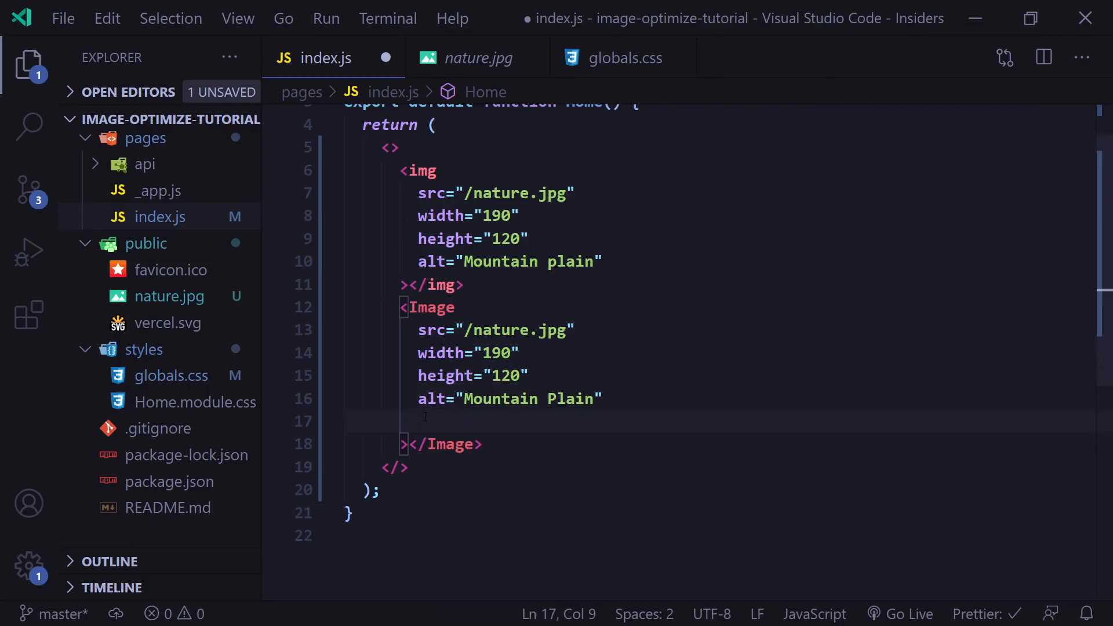
Add the unoptimized prop to the Image component after alt
type("unop")
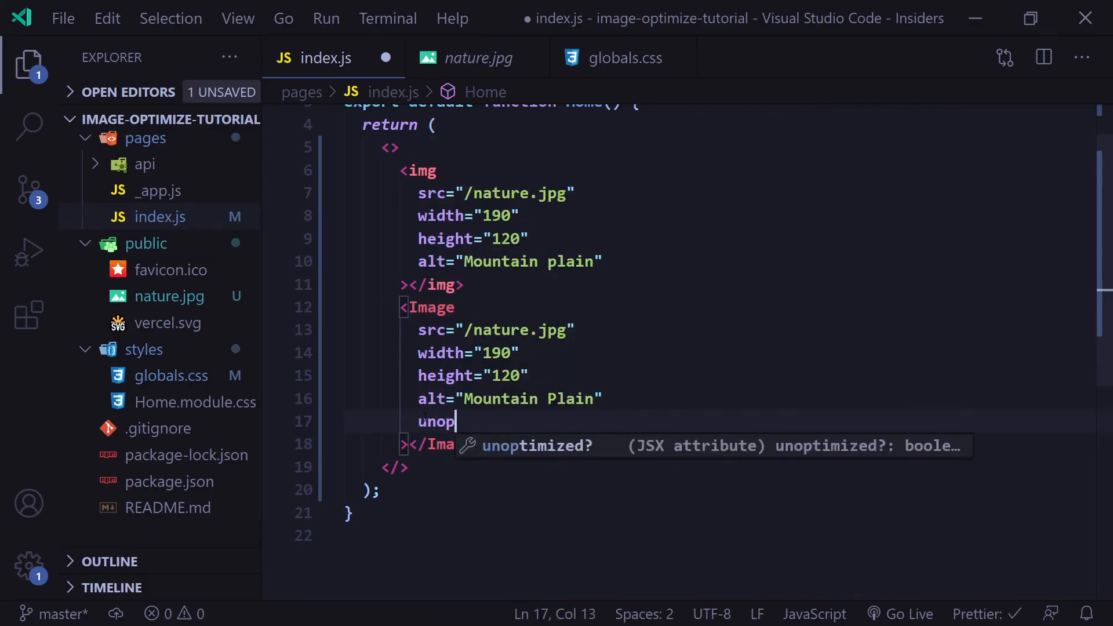
type("timized")
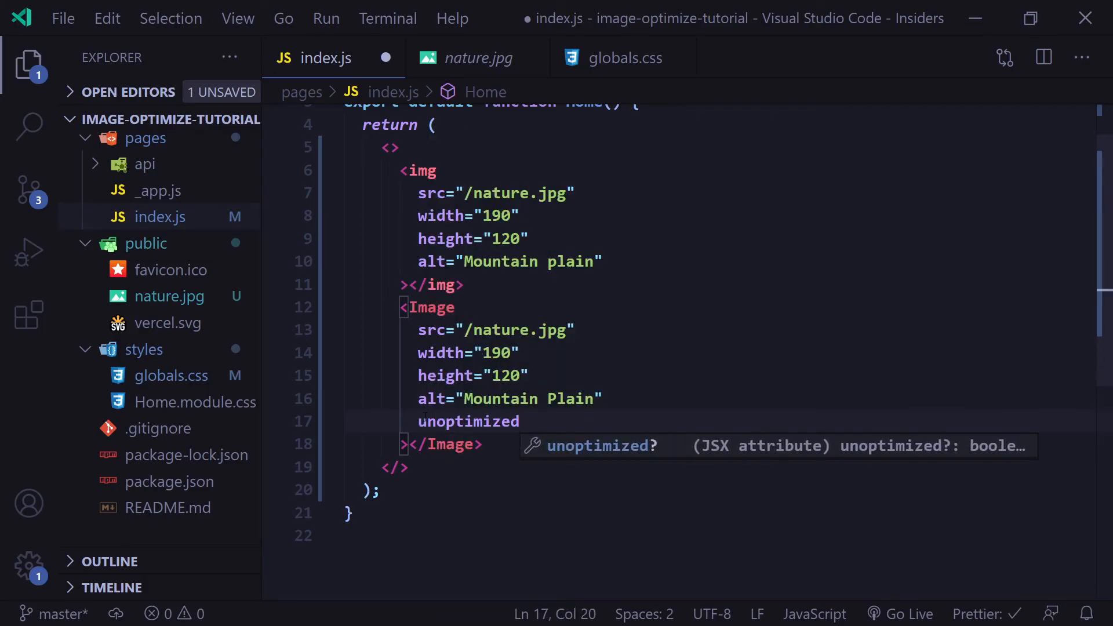